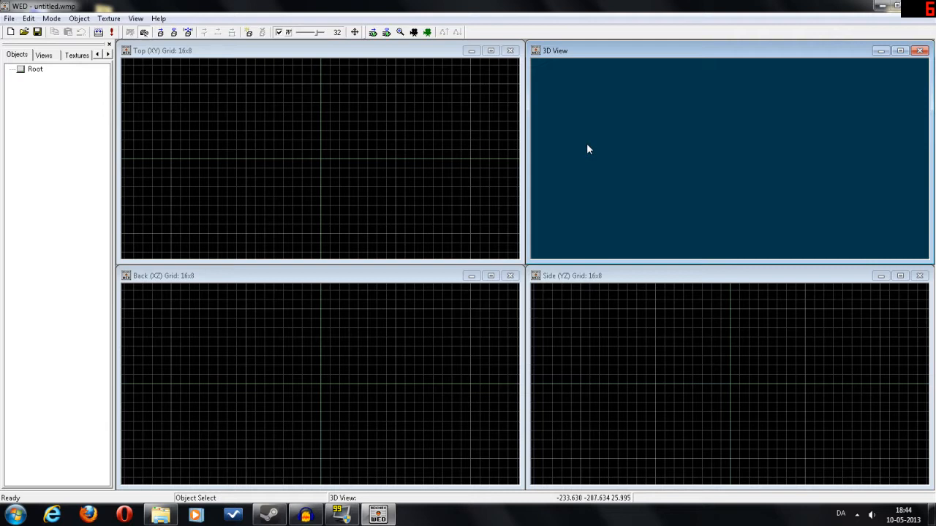
{"action": "mouse_move", "coordinate": [398, 105]}
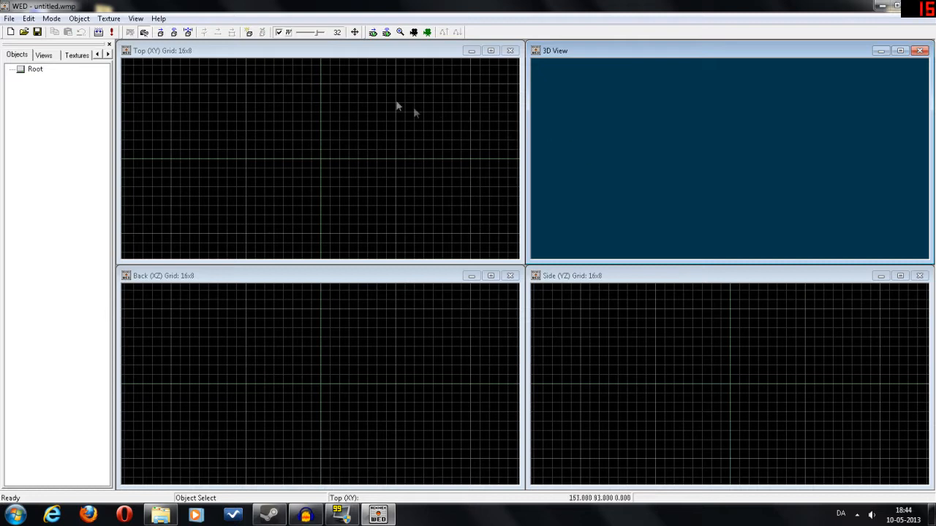
{"action": "mouse_move", "coordinate": [319, 103]}
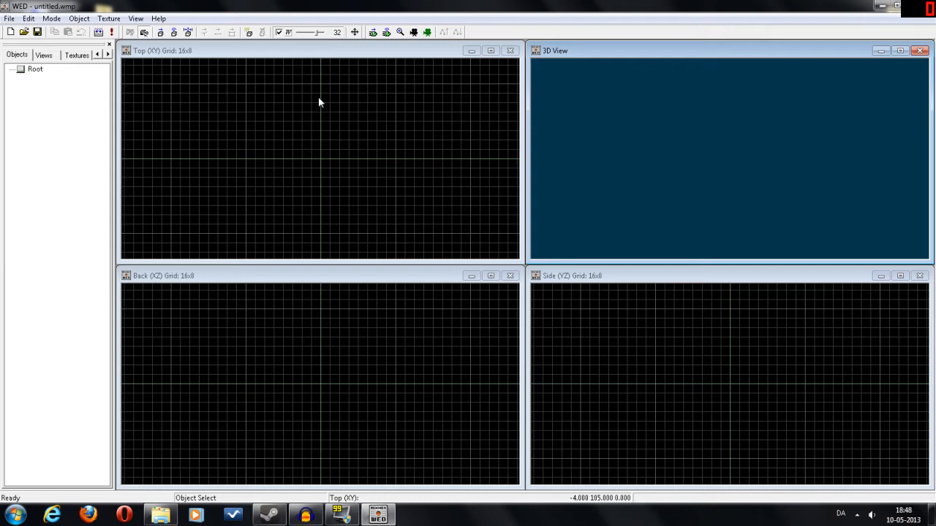
{"action": "mouse_move", "coordinate": [307, 93]}
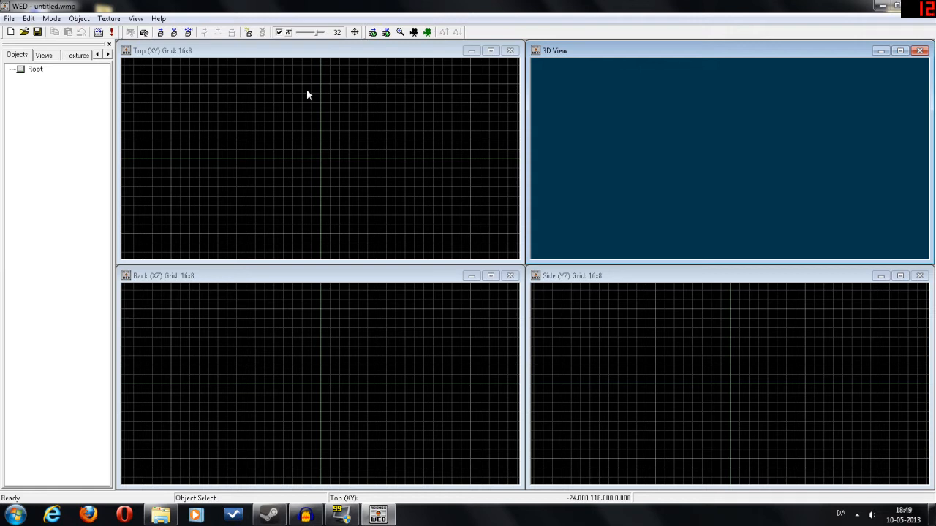
Load the office demo .wmp and compile it via Run Level (35 objects).
{"action": "left_click", "coordinate": [9, 18]}
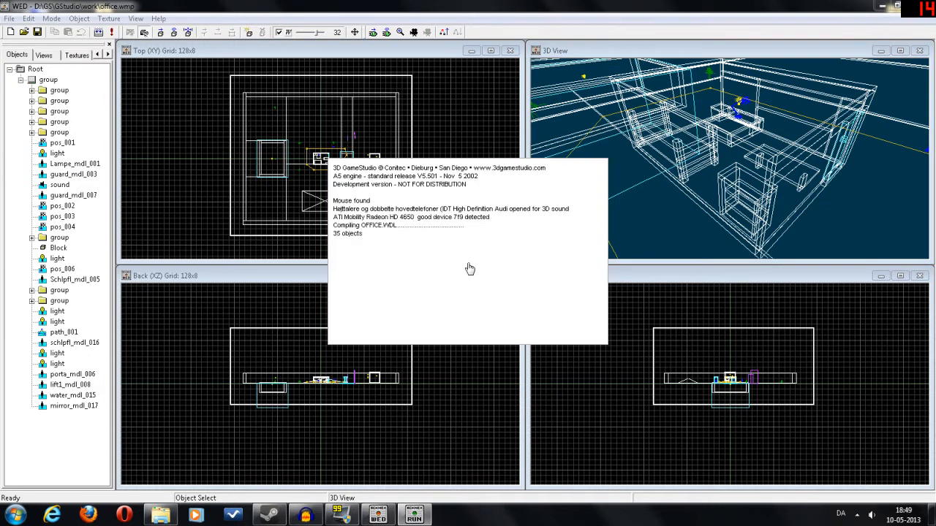
Walk around the running level in the A5 engine window with the movement keys.
{"action": "left_click", "coordinate": [413, 514]}
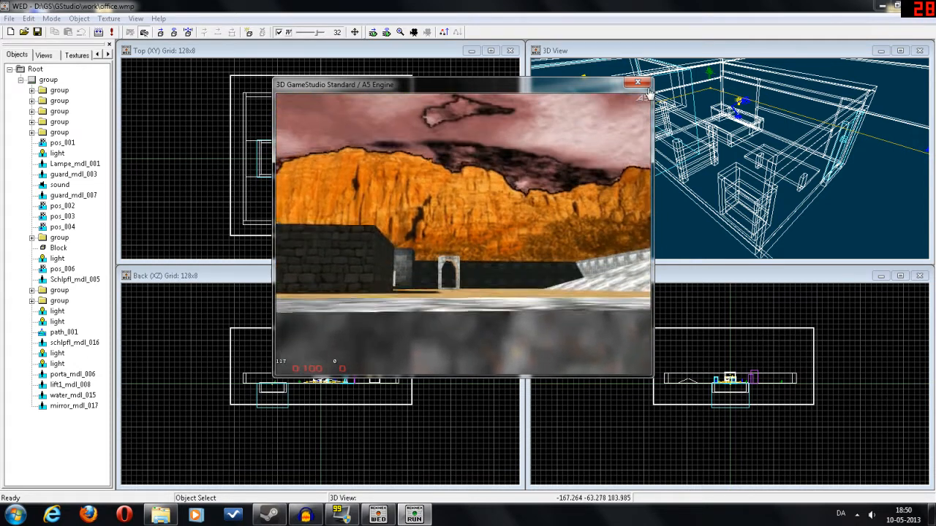
Exit the A5 engine preview and return to the WED four-view layout.
{"action": "left_click", "coordinate": [638, 84]}
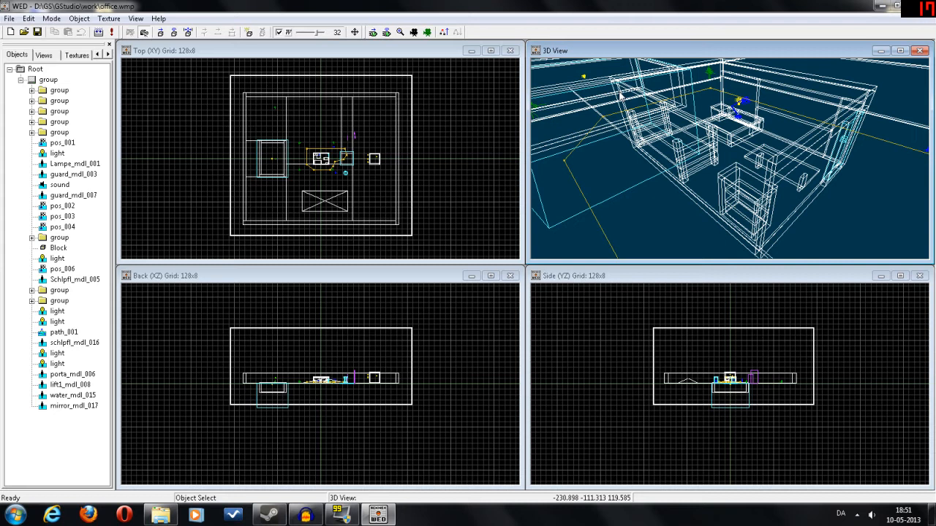
Close the demo level, leaving an empty untitled map in WED.
{"action": "left_click", "coordinate": [9, 18]}
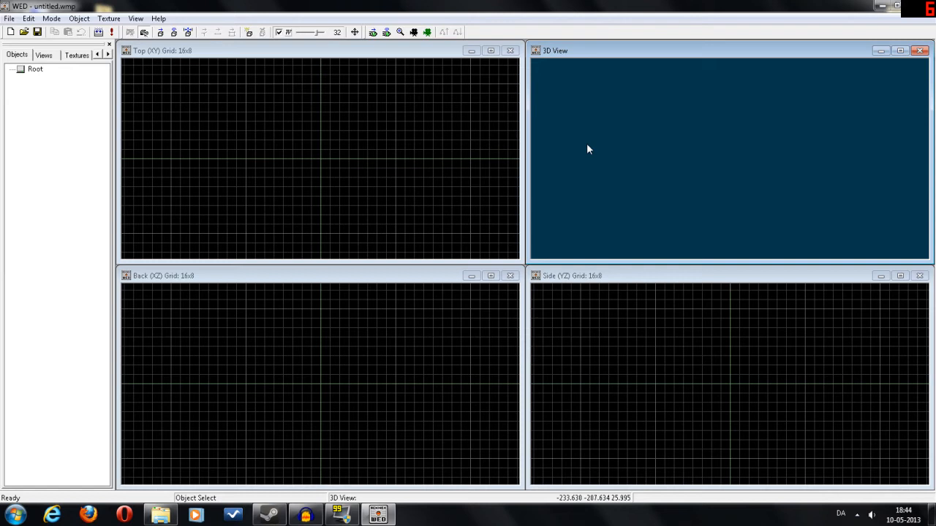
{"action": "mouse_move", "coordinate": [319, 103]}
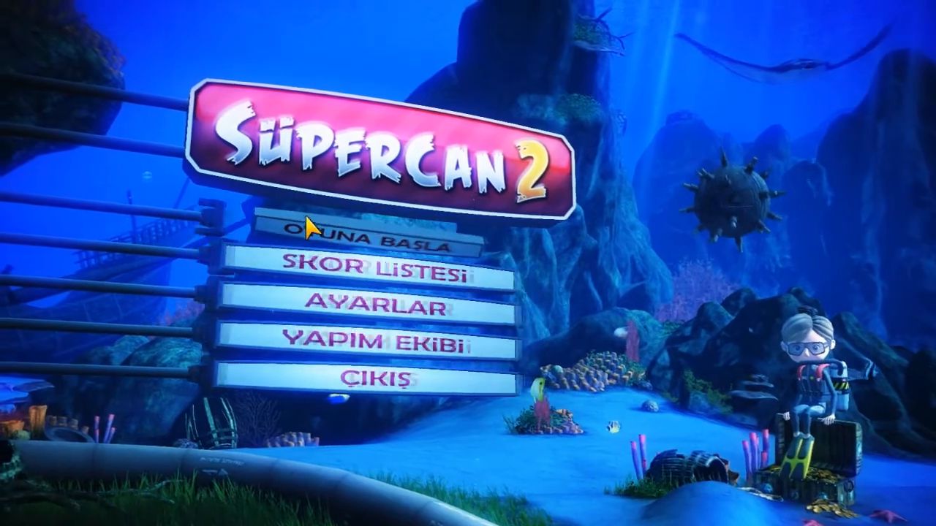
Start a new game via OYUNA BAŞLA and YENİ OYUN, then dismiss NASIL OYNANIR with Kapat.
{"action": "left_click", "coordinate": [365, 234]}
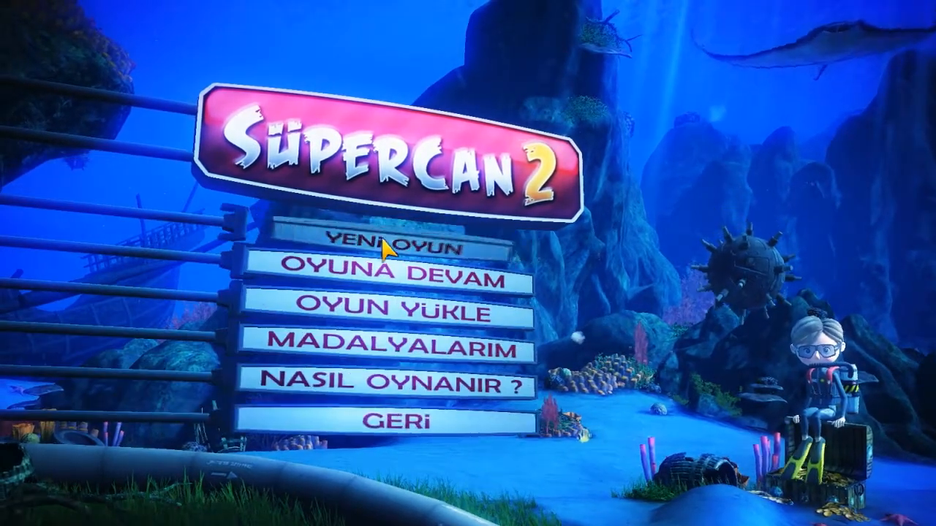
{"action": "left_click", "coordinate": [391, 245]}
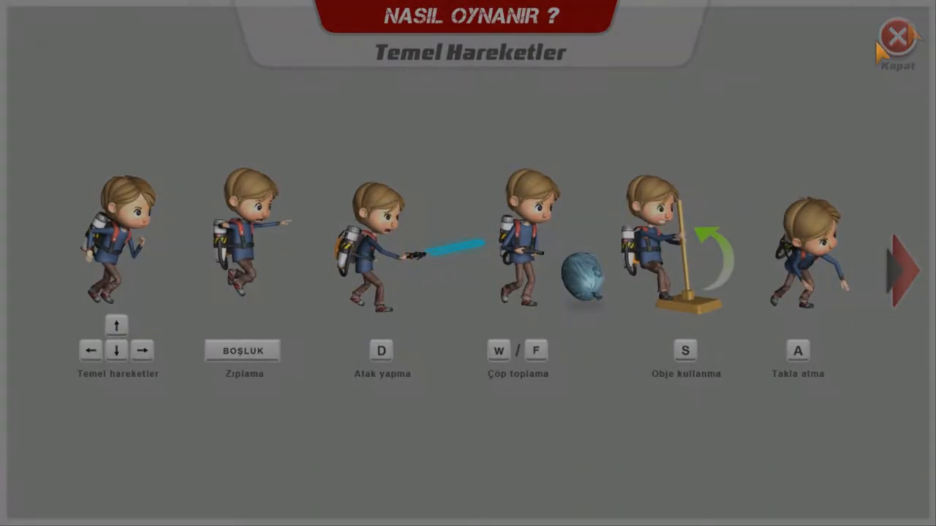
{"action": "left_click", "coordinate": [898, 37]}
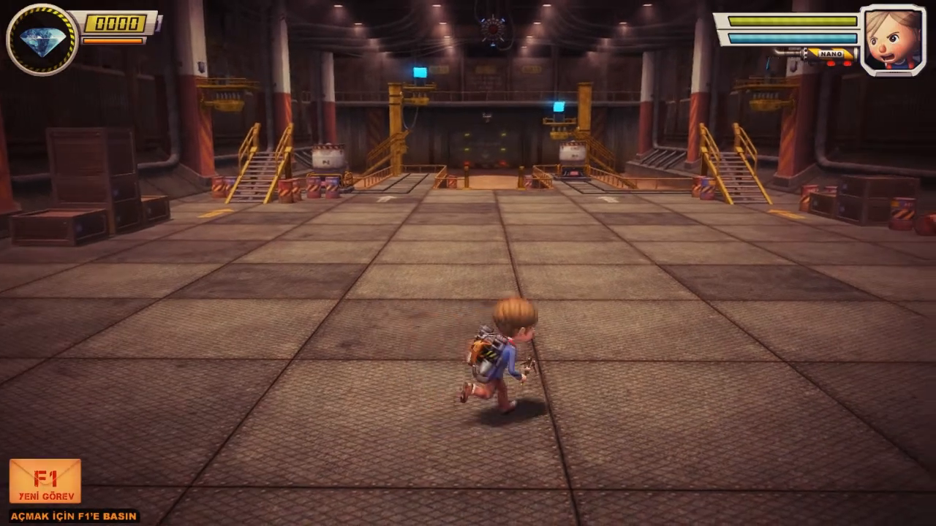